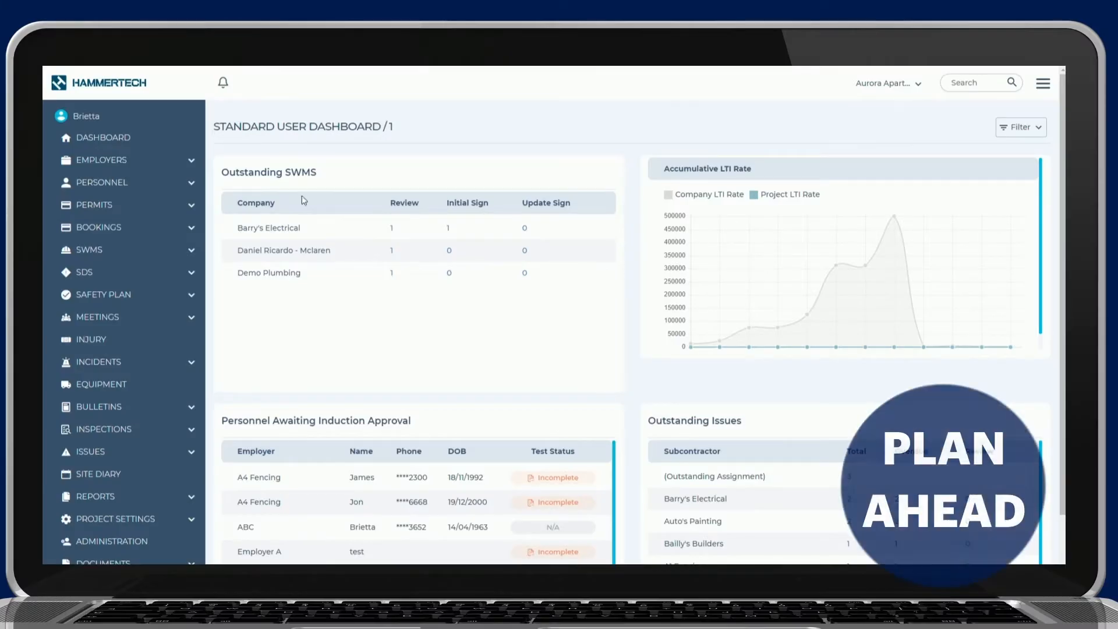
Show every booking with its reference, type, status and times from the sidebar's Bookings section
left_click(93, 227)
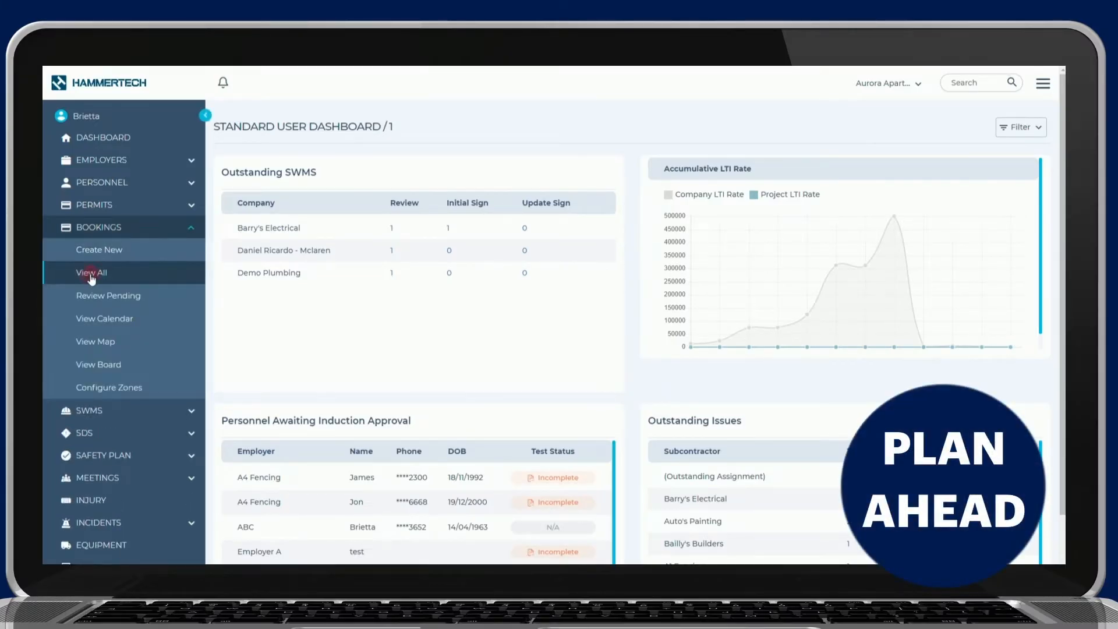
left_click(92, 273)
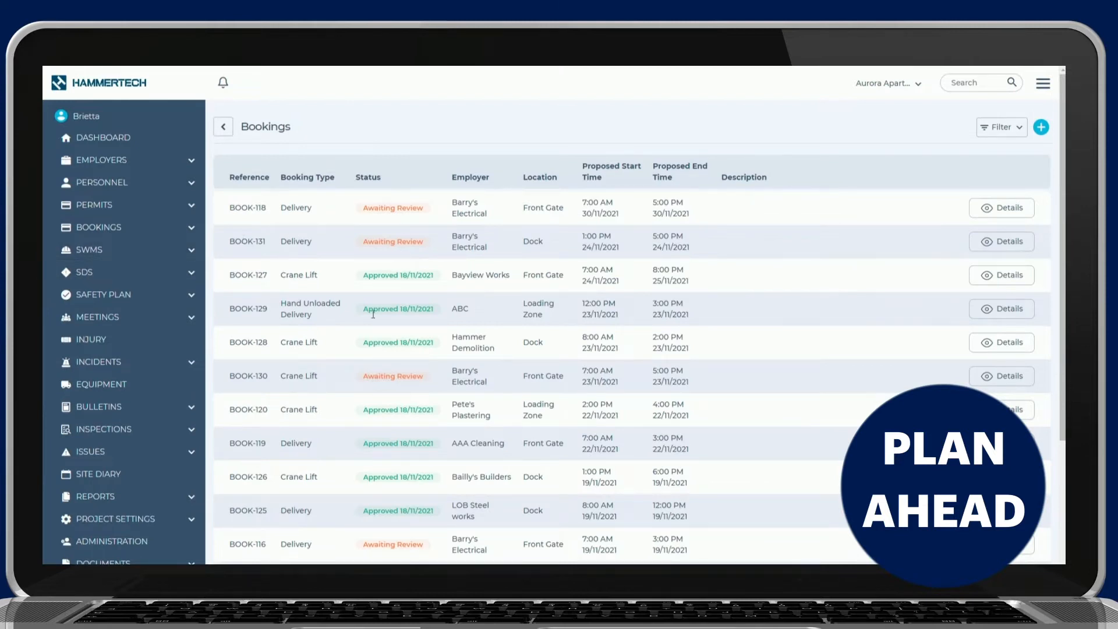
Open the Bookings Calendar and page forward two days, then back to earlier dates
left_click(97, 226)
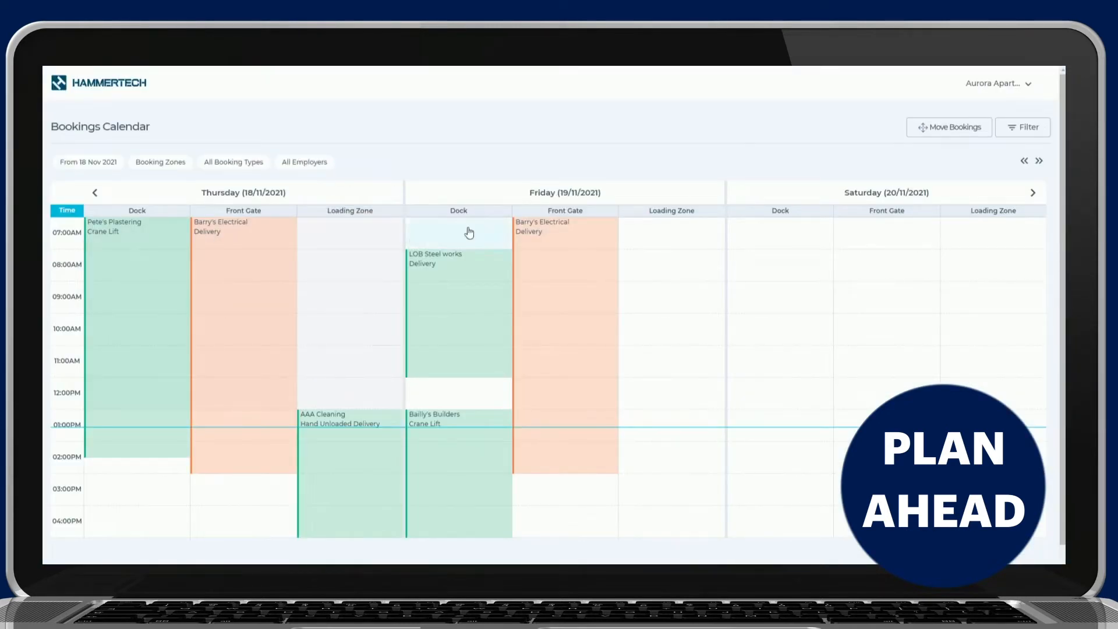
left_click(1041, 161)
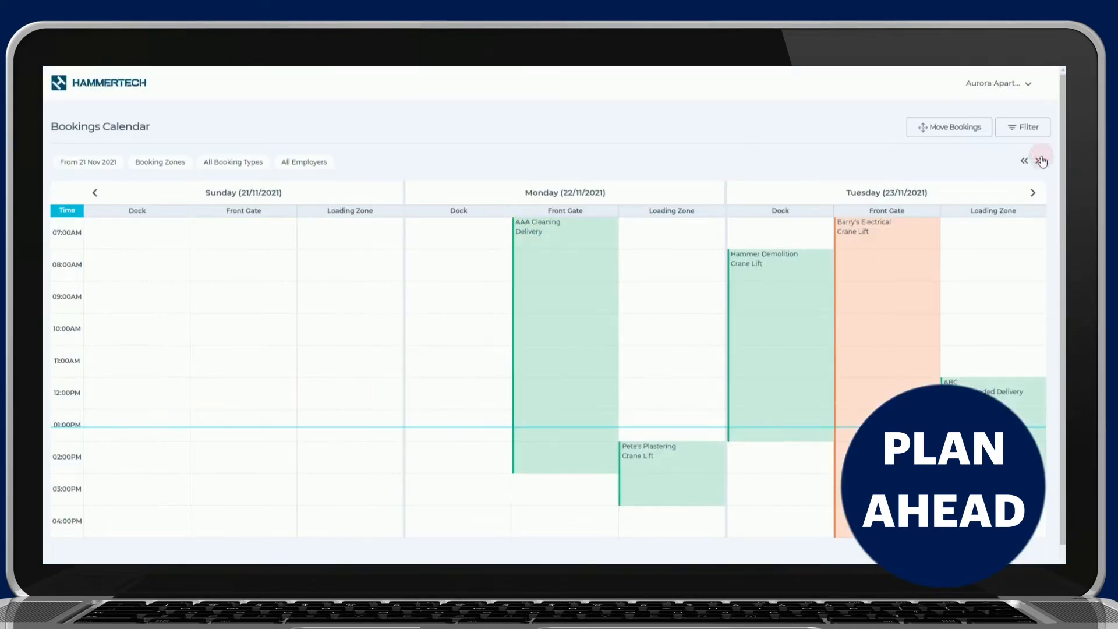
left_click(1041, 161)
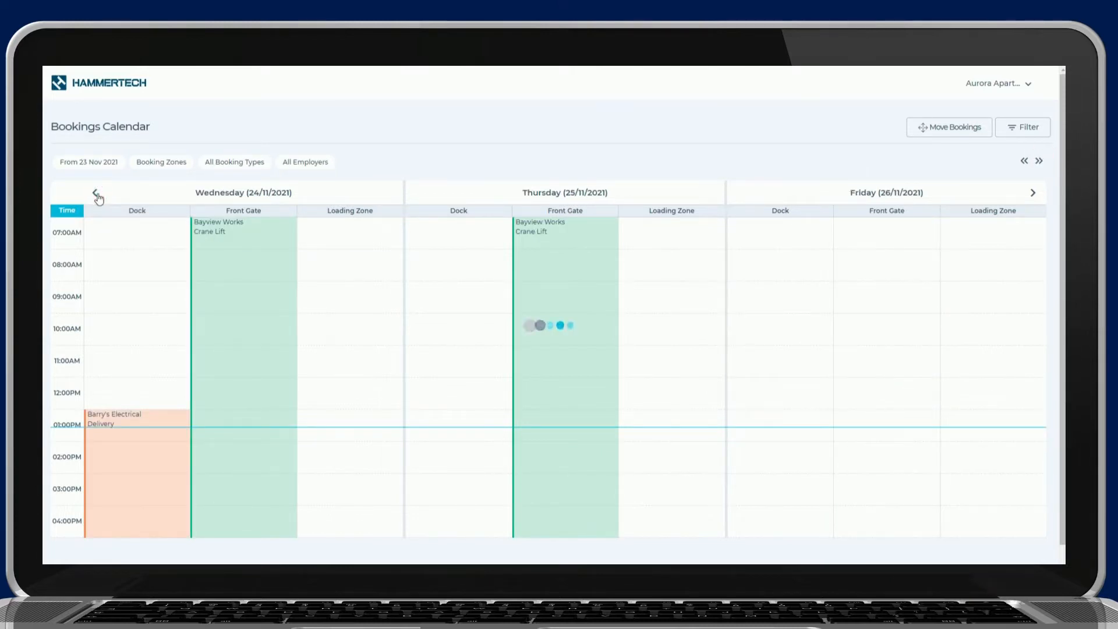
left_click(97, 193)
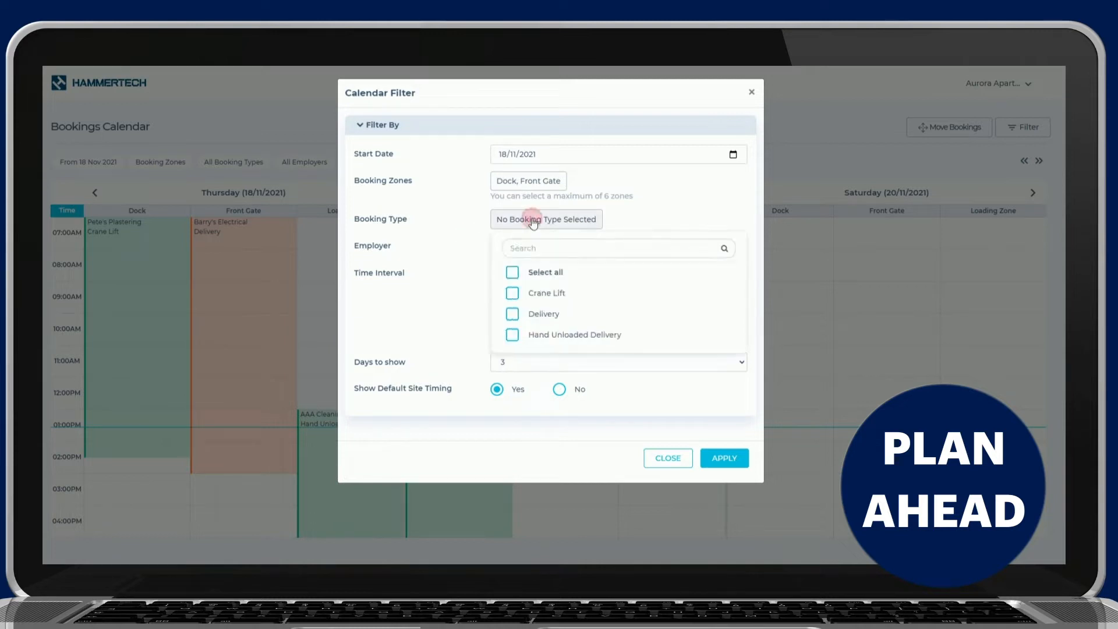
Filter the calendar to Crane Lift and Delivery bookings over 5 days
left_click(546, 219)
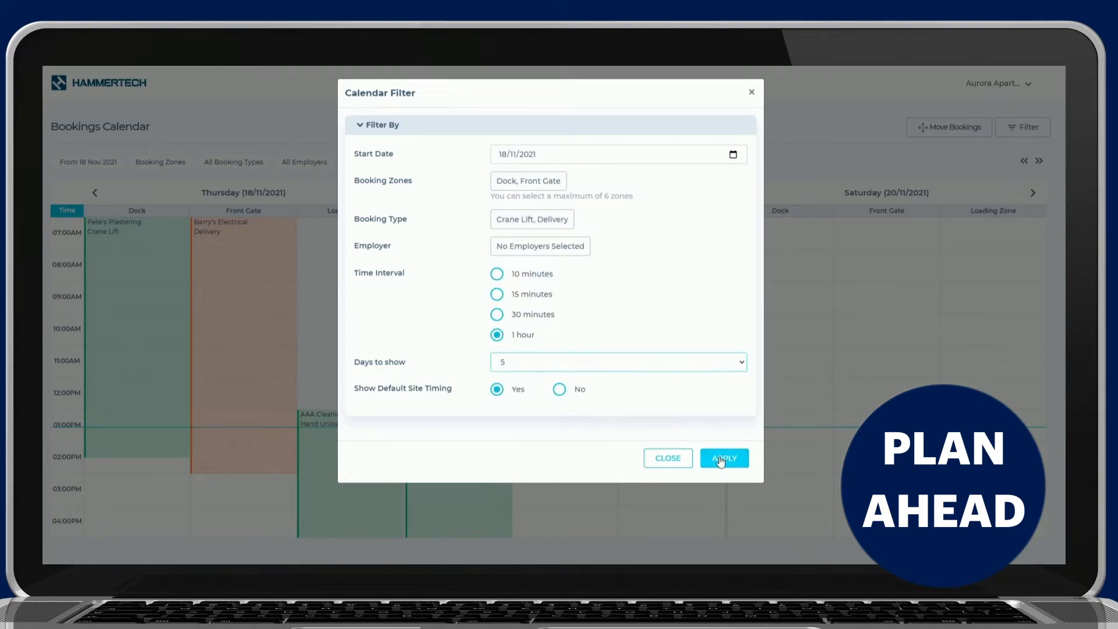
left_click(722, 458)
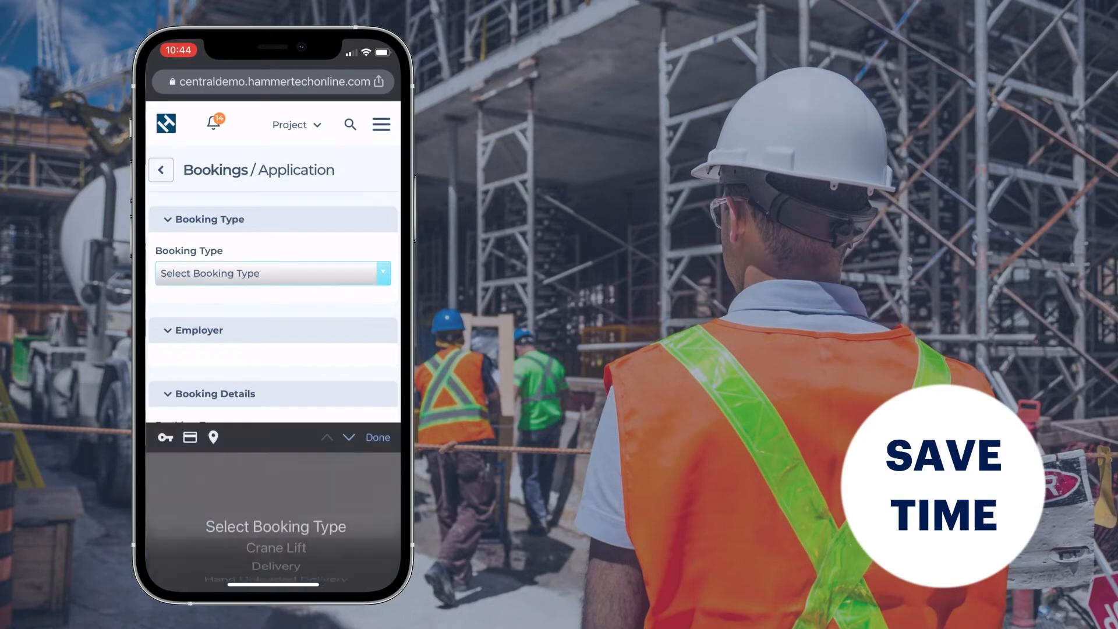
Create a mobile Delivery booking with applicant notes requesting 2x labourers and 1 crane
left_click(276, 566)
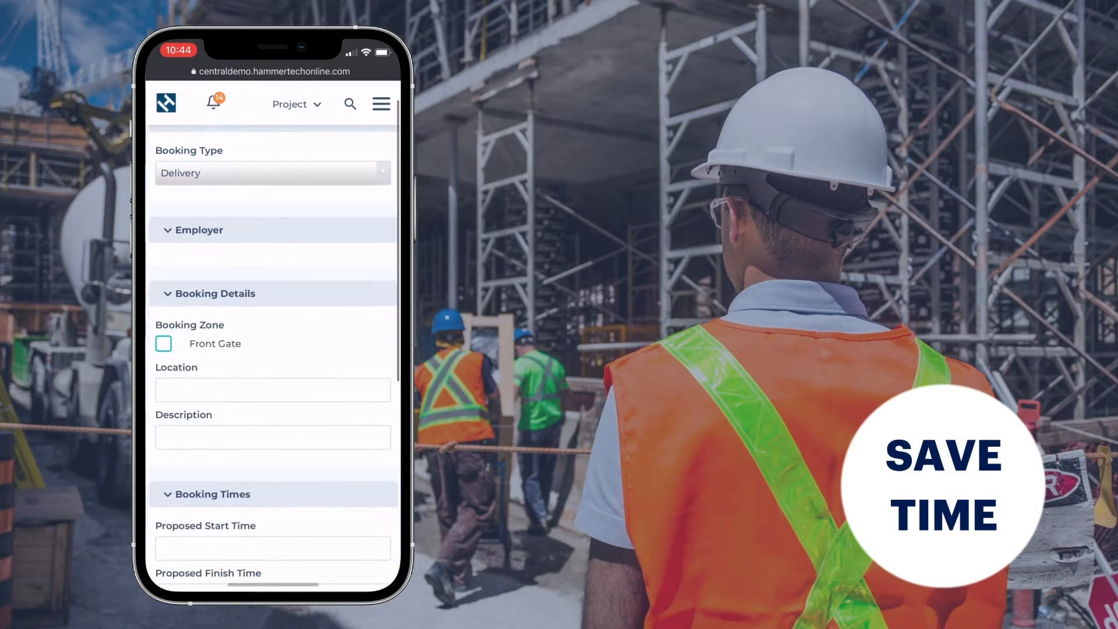
type("Need 2x labourers and 1 crane")
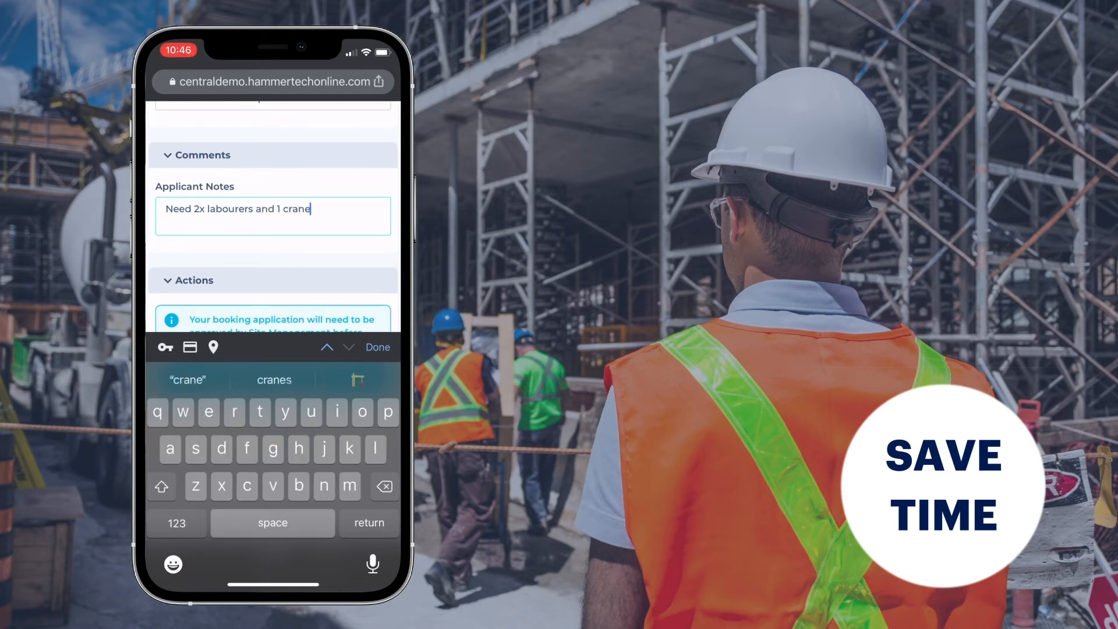
left_click(377, 347)
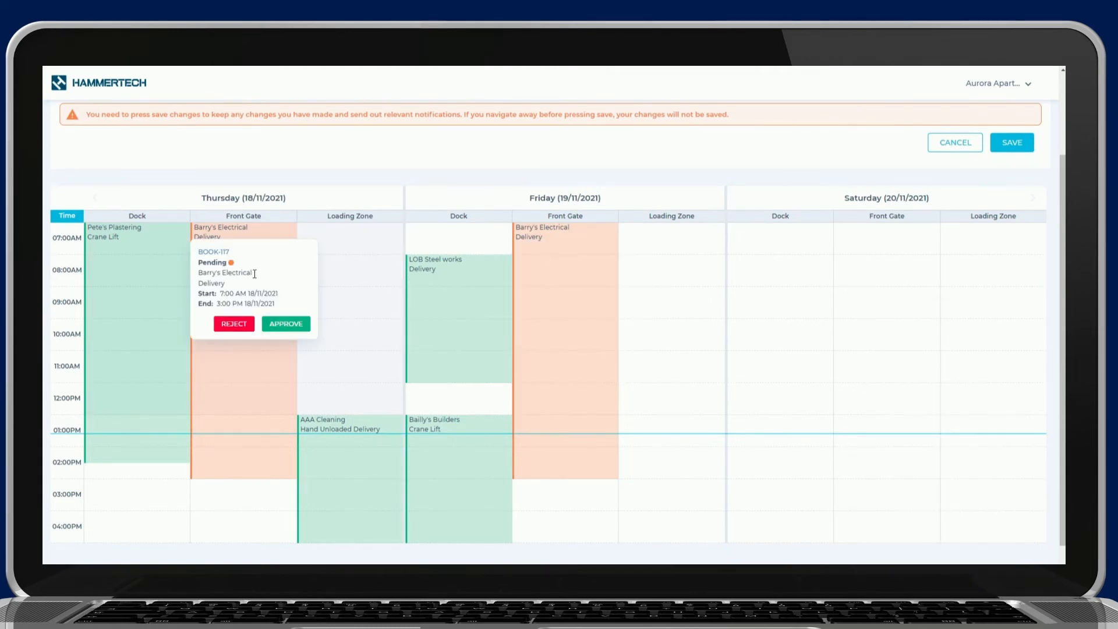
Approve Barry's Electrical delivery, save the rescheduled bookings, and re-enter Move Bookings mode
left_click(285, 323)
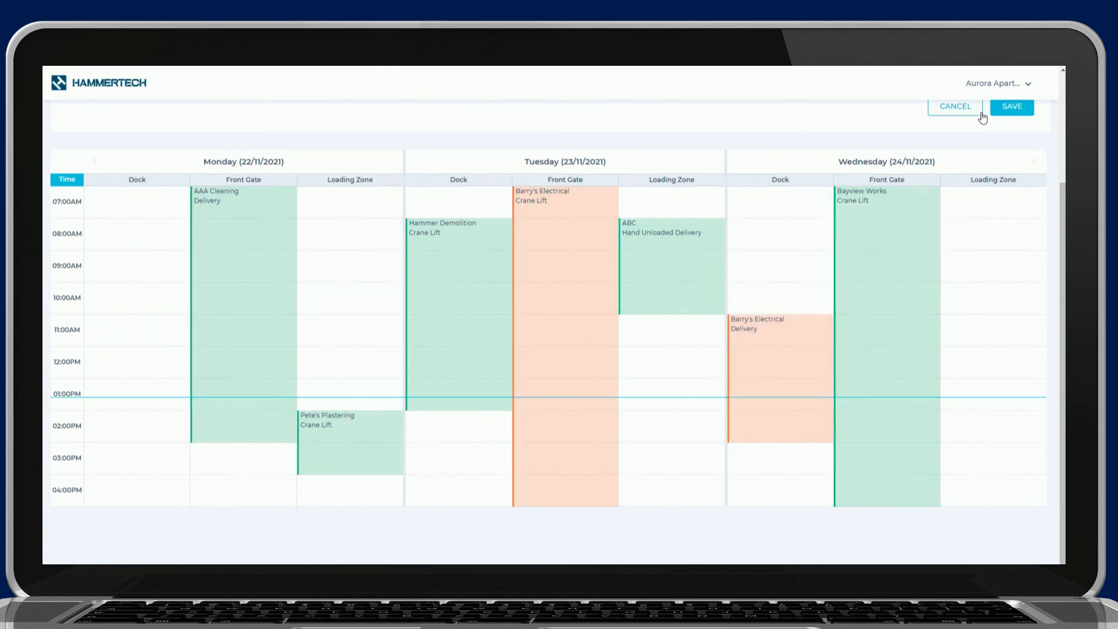
left_click(1011, 106)
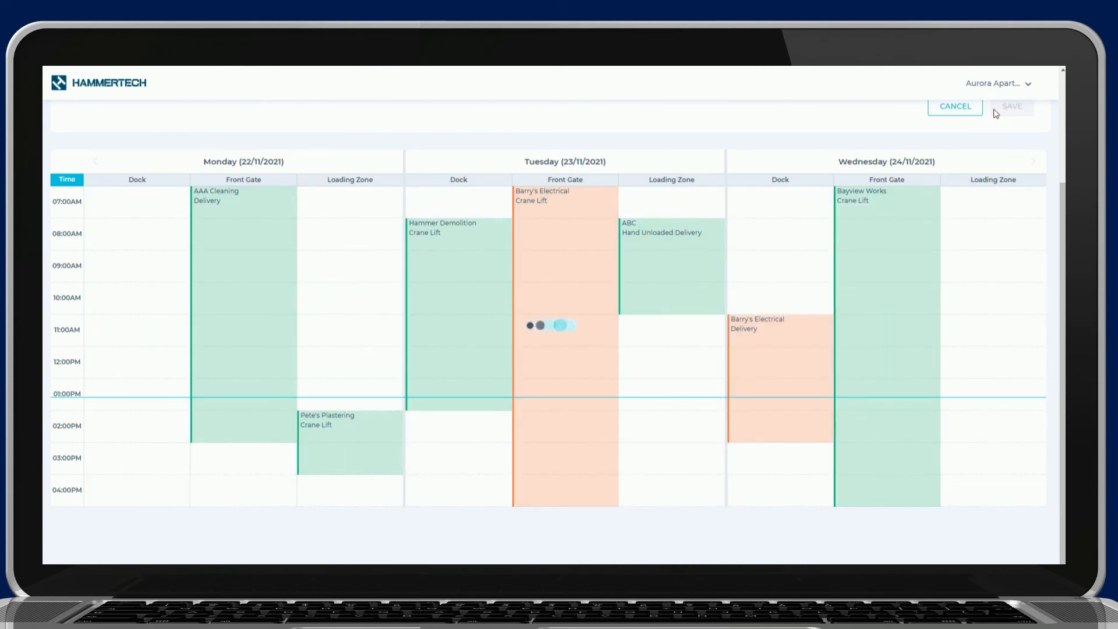
left_click(1011, 105)
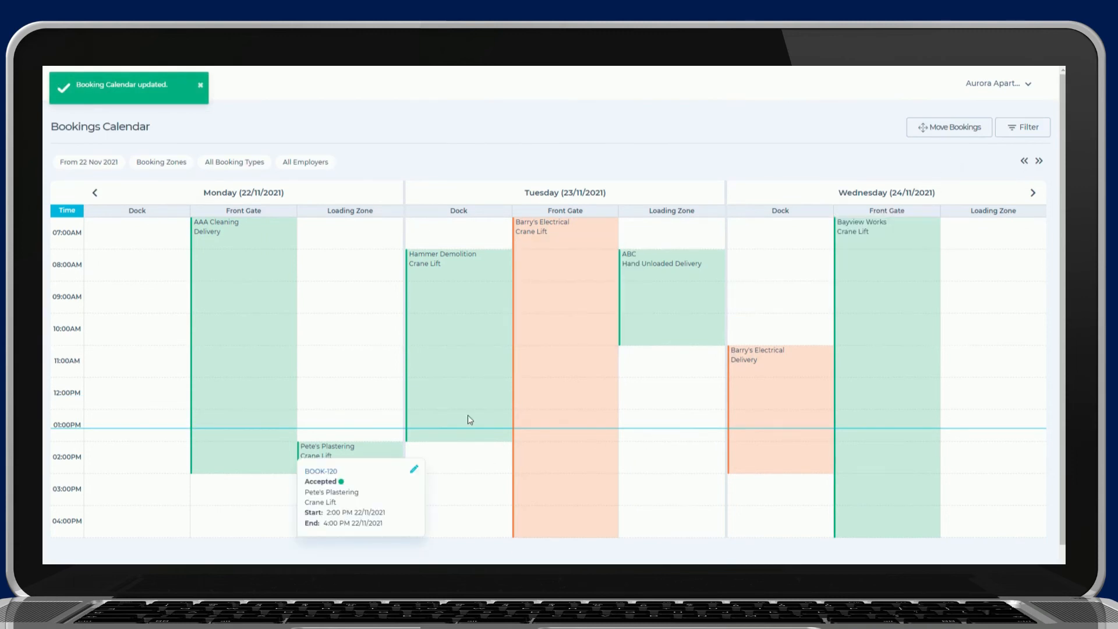
left_click(949, 126)
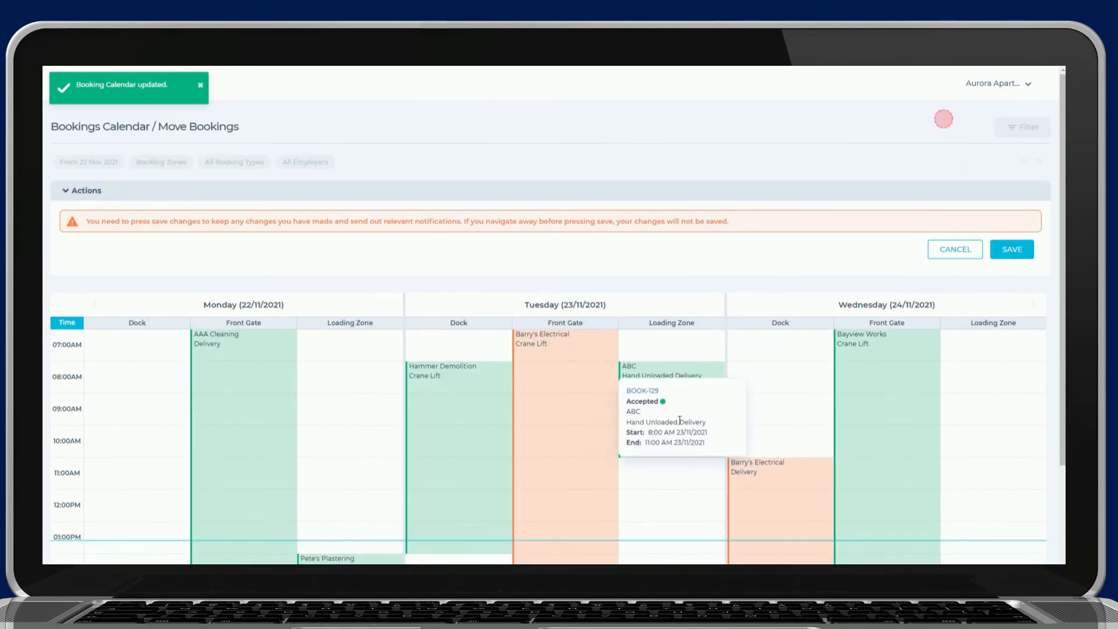